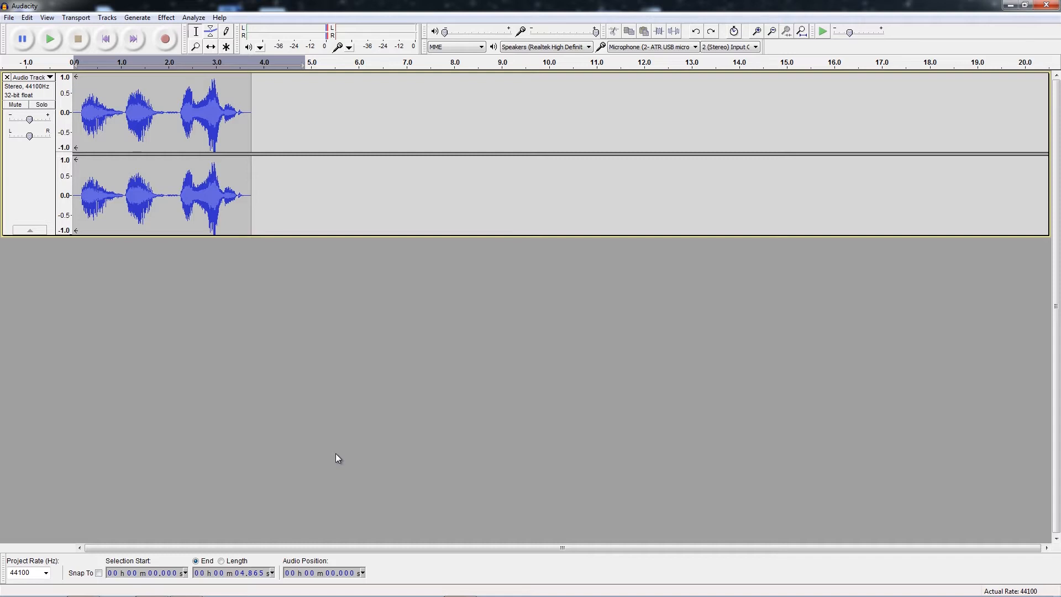
mouse_move(325, 416)
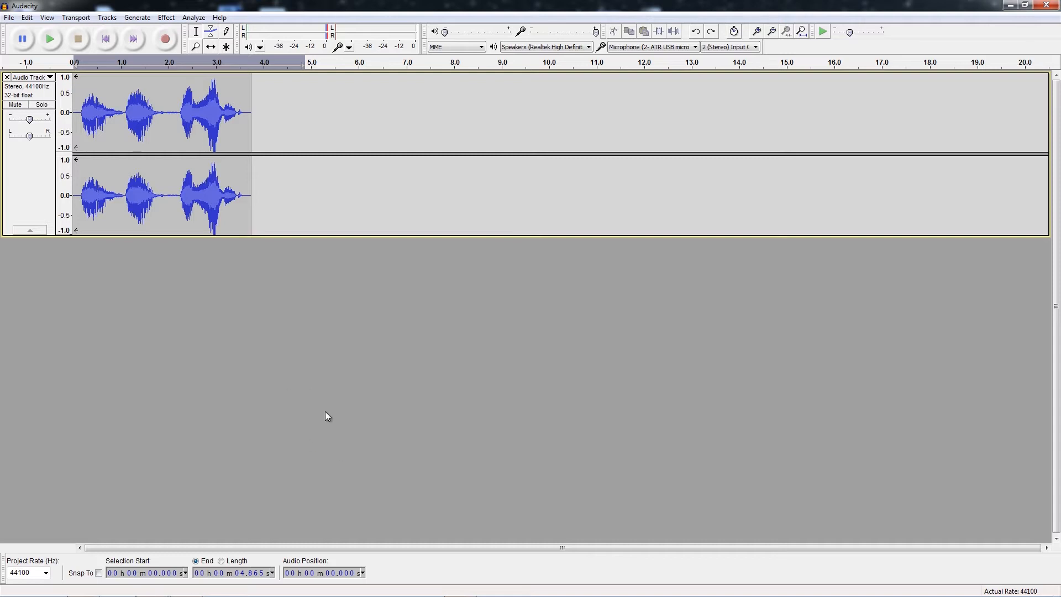
mouse_move(352, 403)
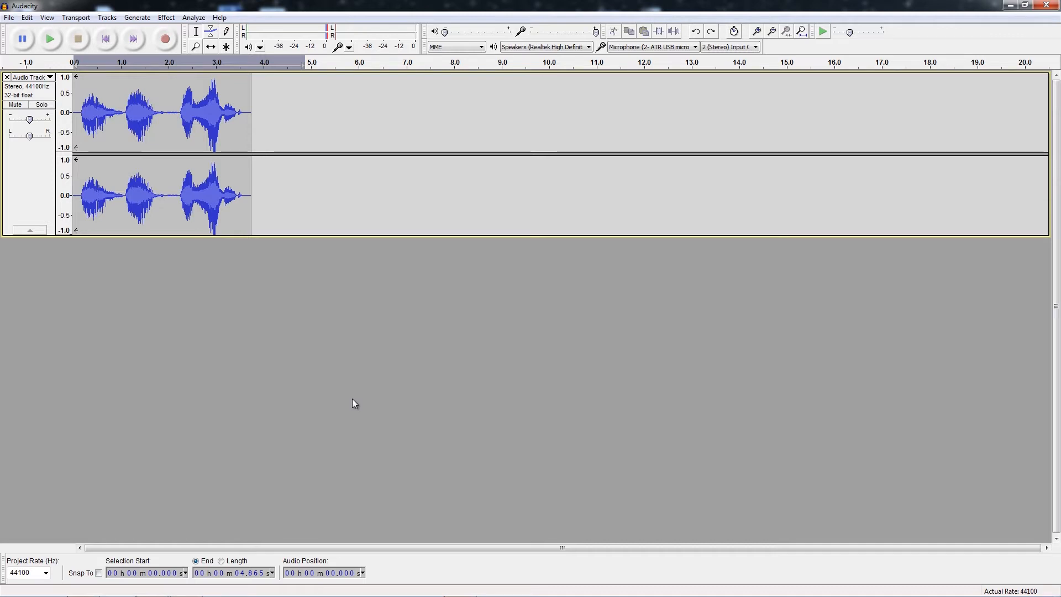
mouse_move(430, 462)
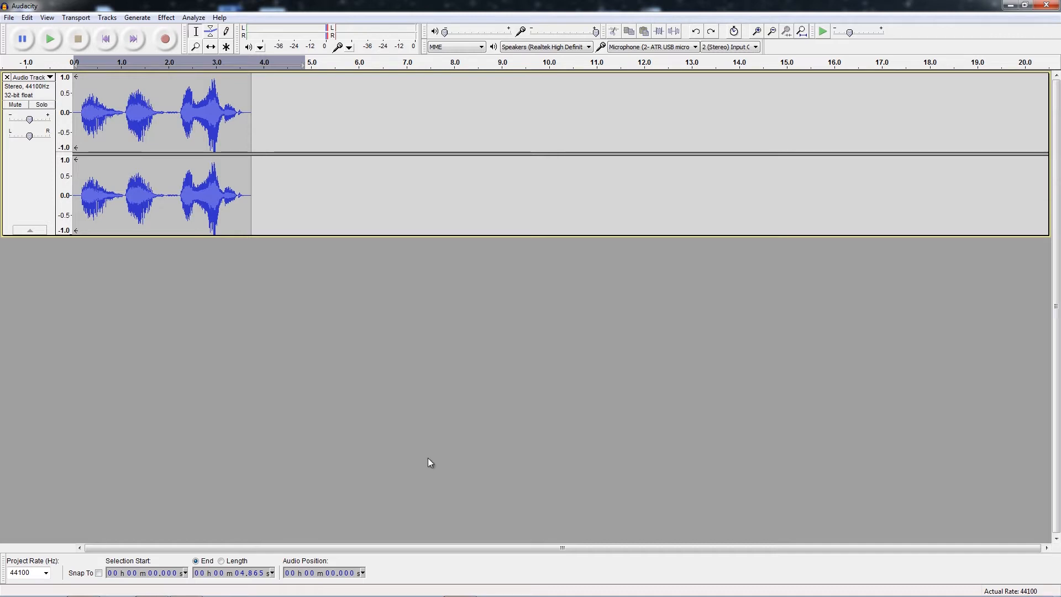
mouse_move(437, 521)
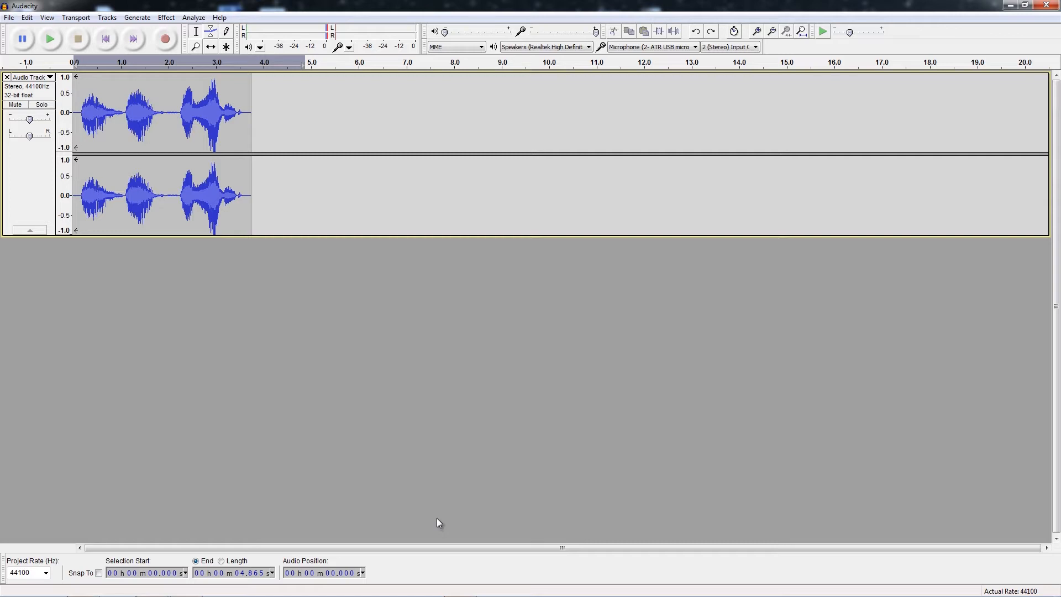
mouse_move(434, 523)
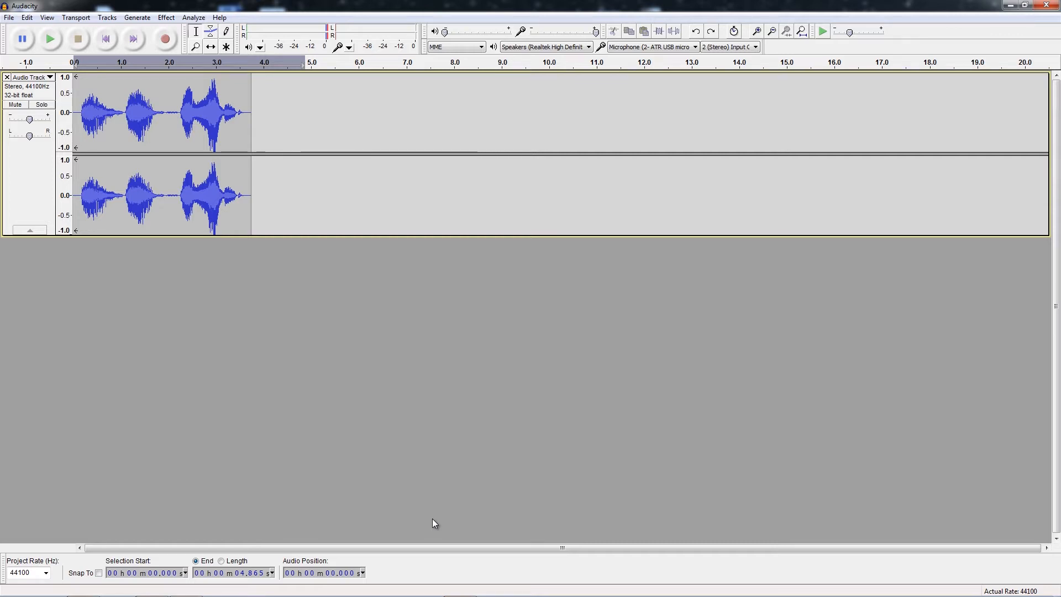
mouse_move(433, 519)
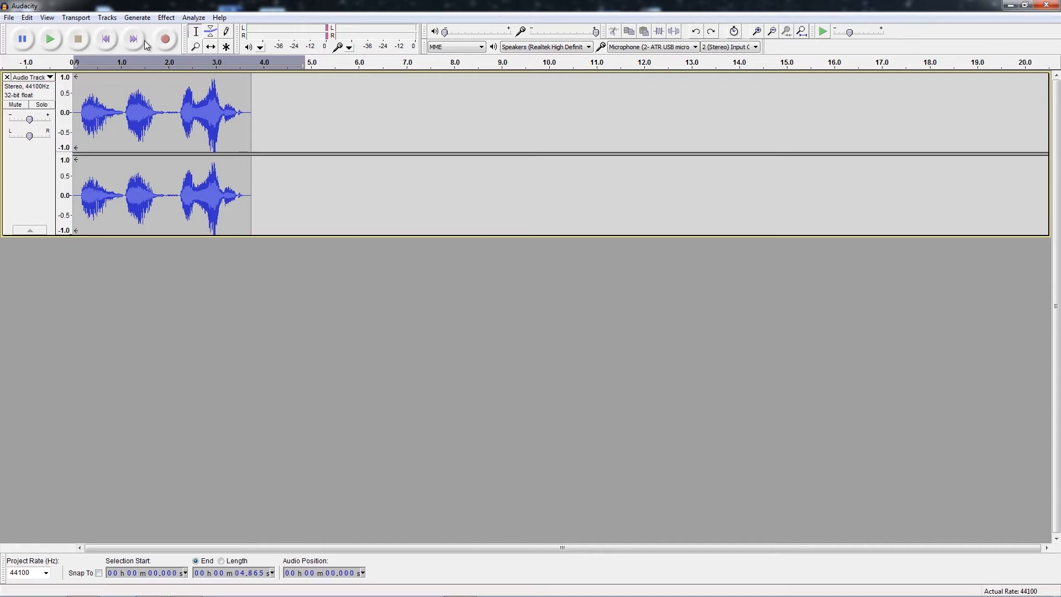
mouse_move(49, 39)
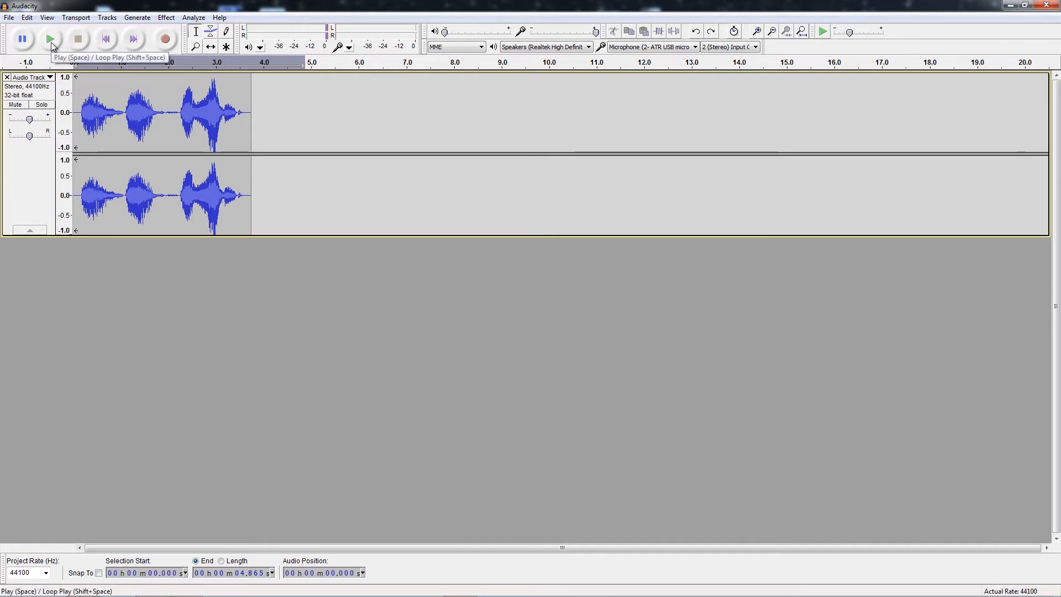
Step: Play the original voice clip, then apply Noise Removal across the whole clip
left_click(50, 39)
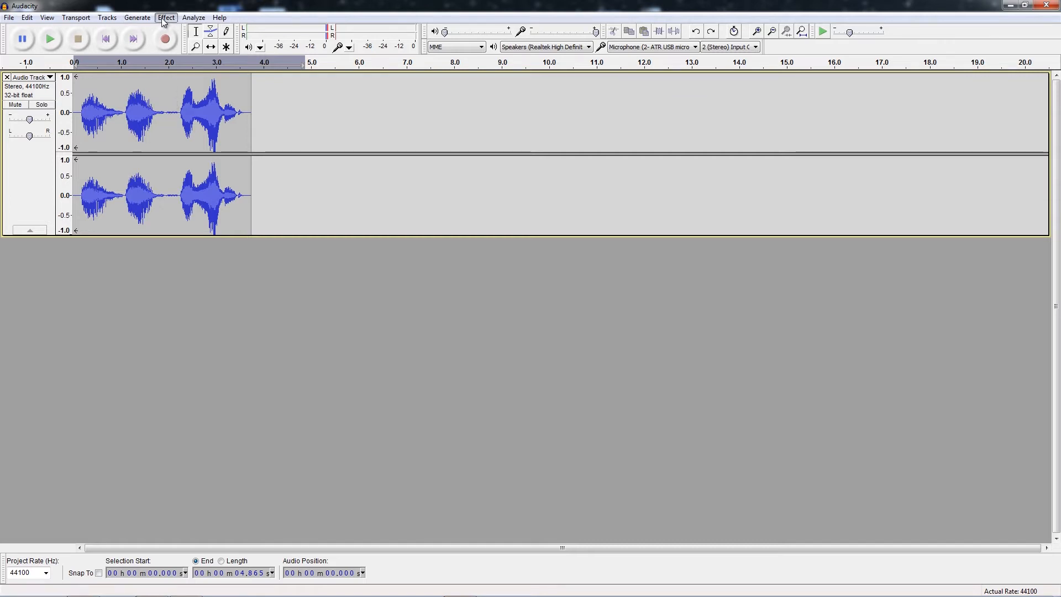
left_click(166, 17)
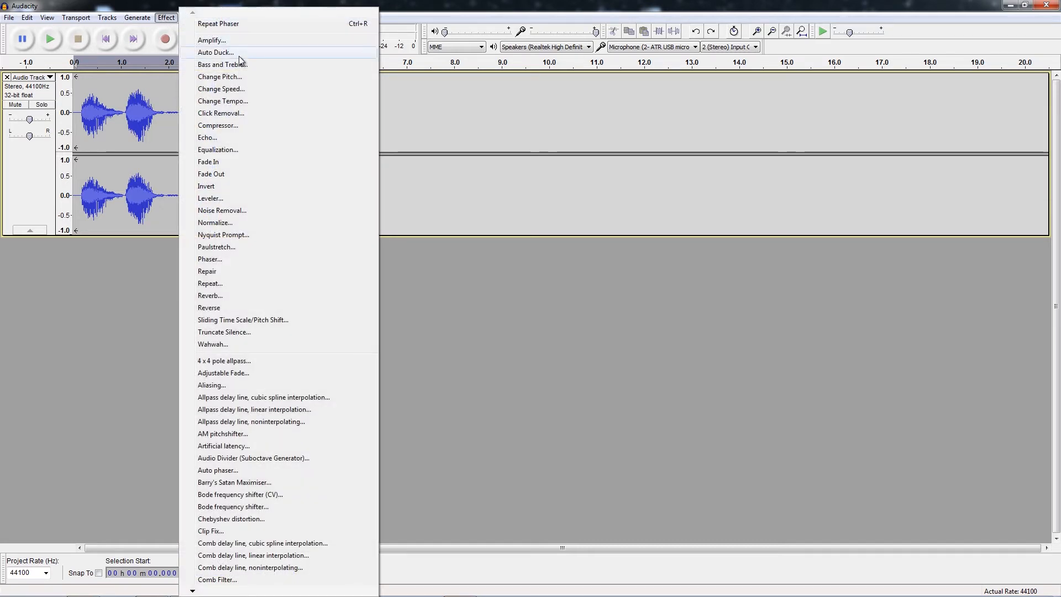
mouse_move(255, 127)
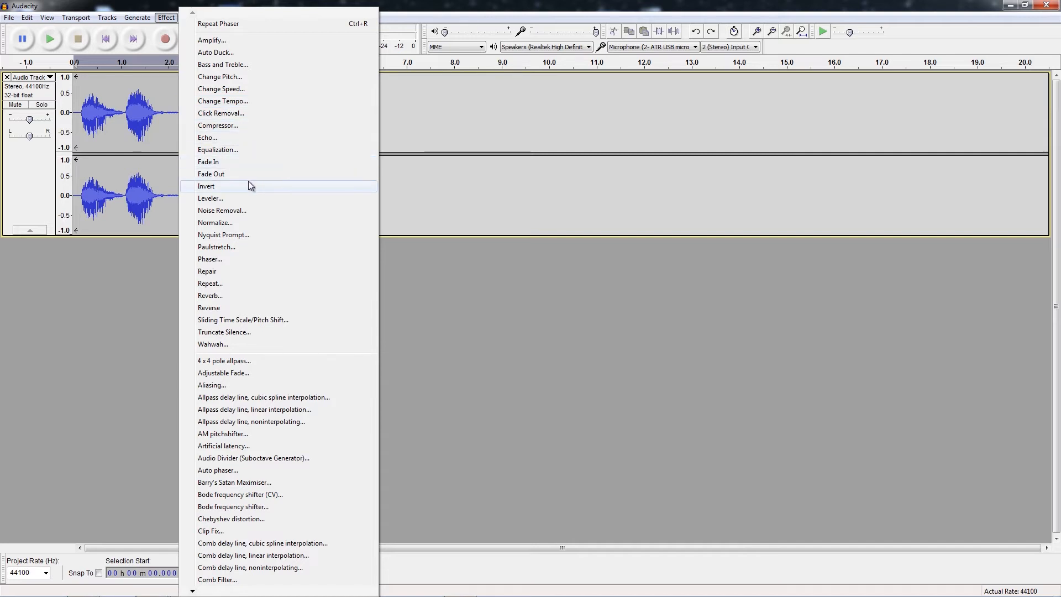
mouse_move(257, 211)
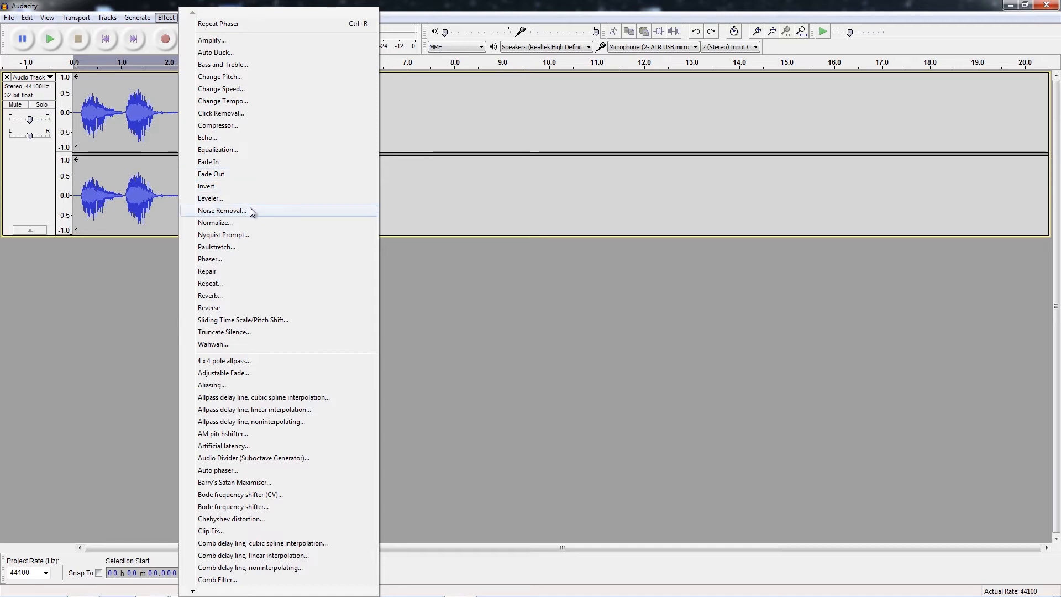
left_click(222, 210)
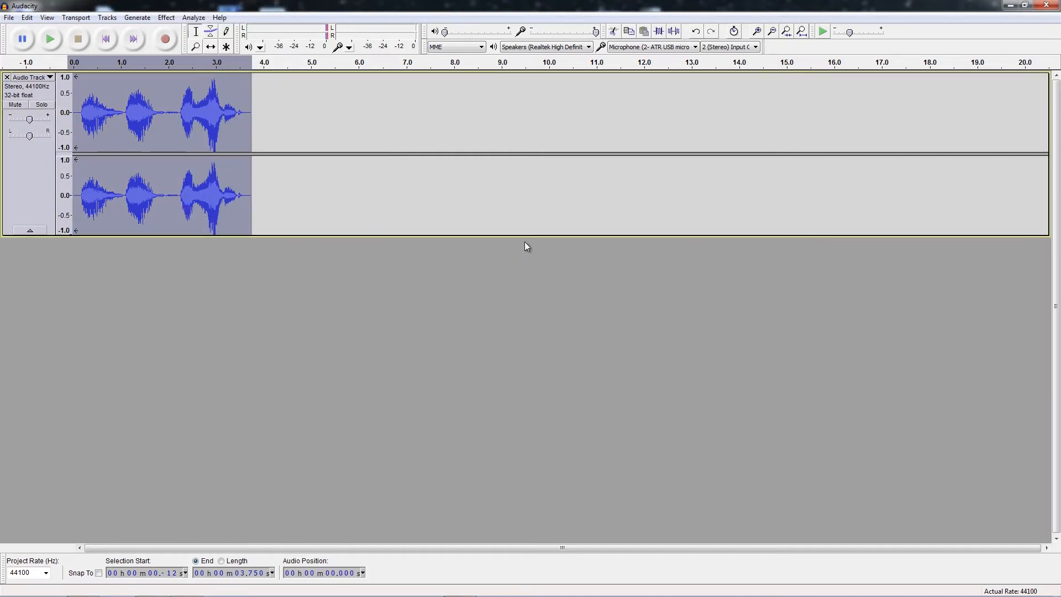
left_click(166, 17)
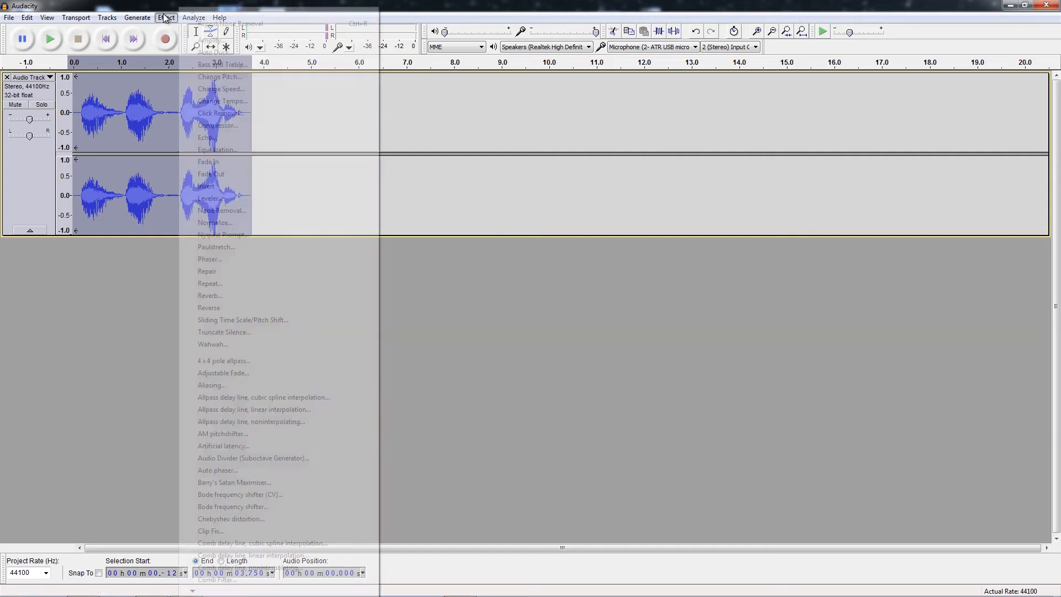
left_click(218, 210)
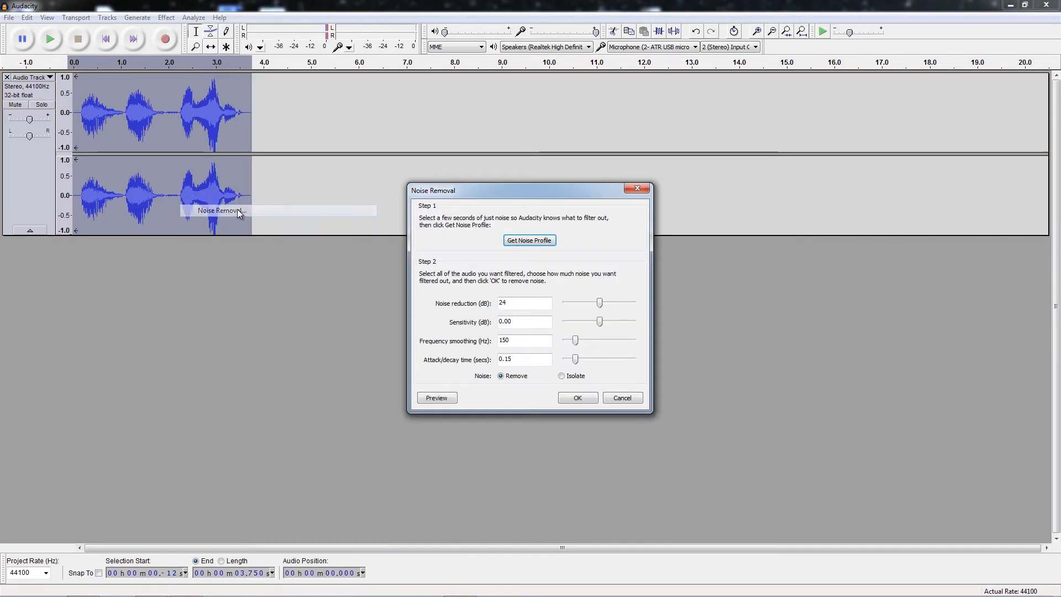
left_click(577, 397)
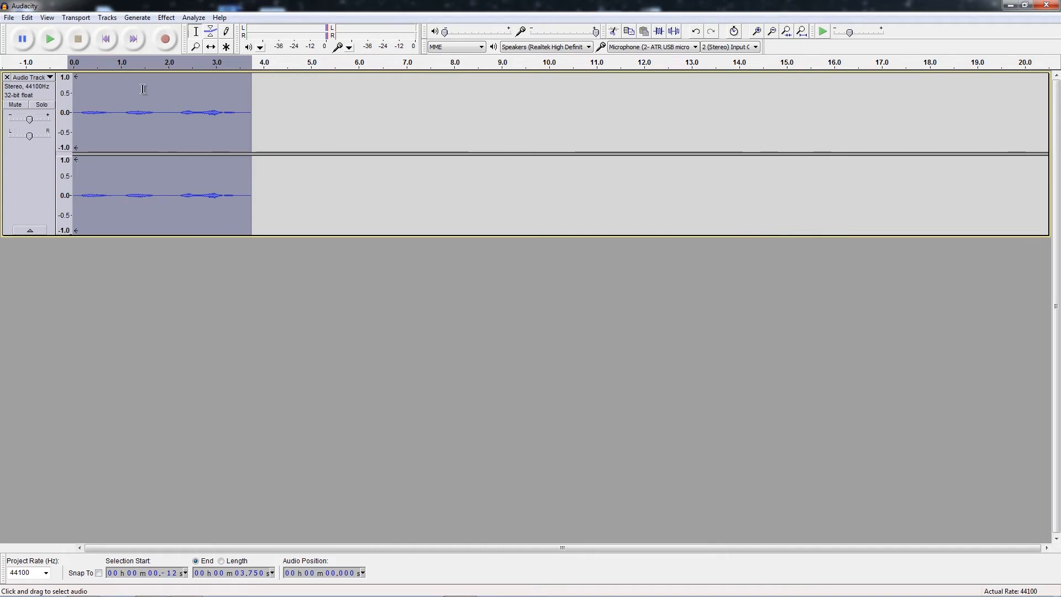
mouse_move(51, 39)
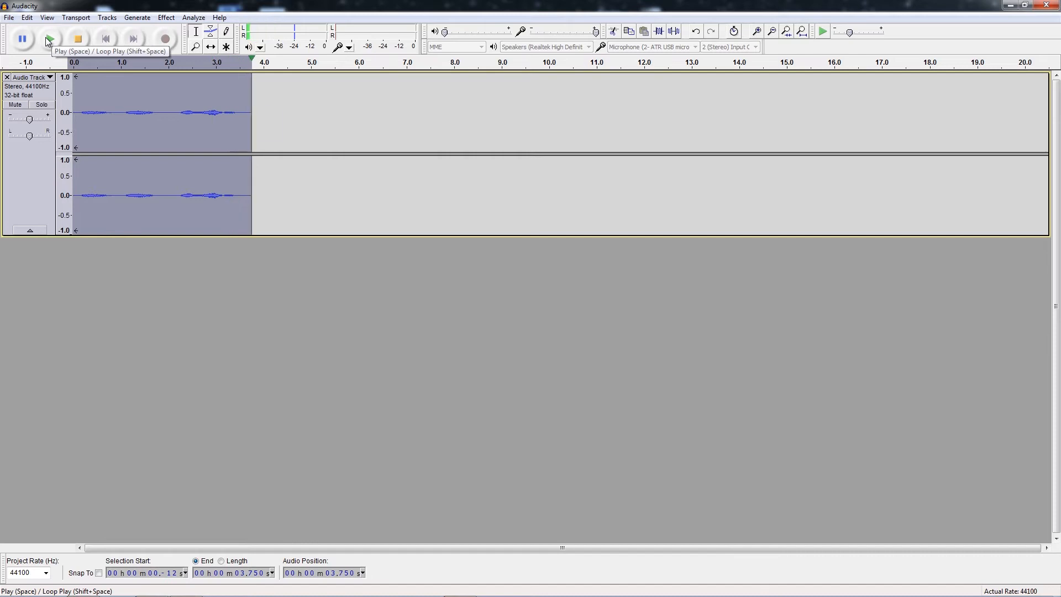
Step: Play the denoised clip and open Bass and Treble with bass at 12 dB
left_click(78, 39)
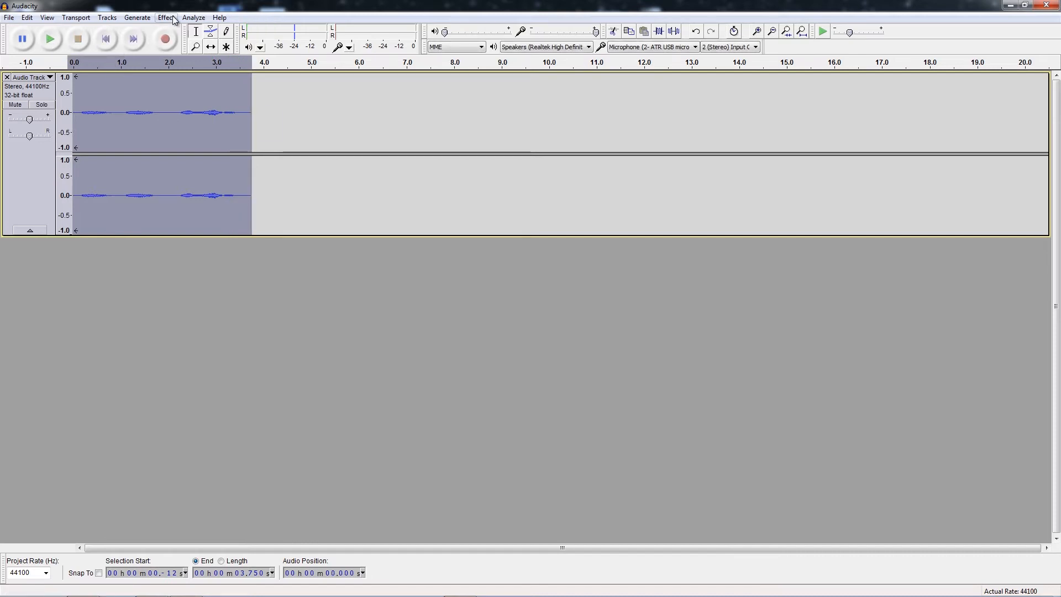
left_click(166, 17)
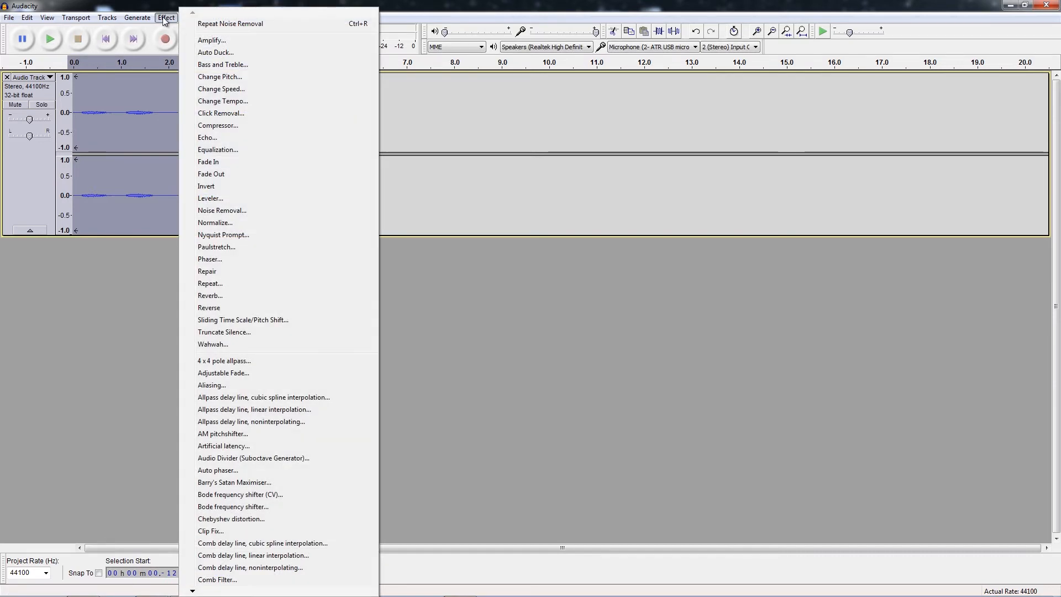
mouse_move(222, 64)
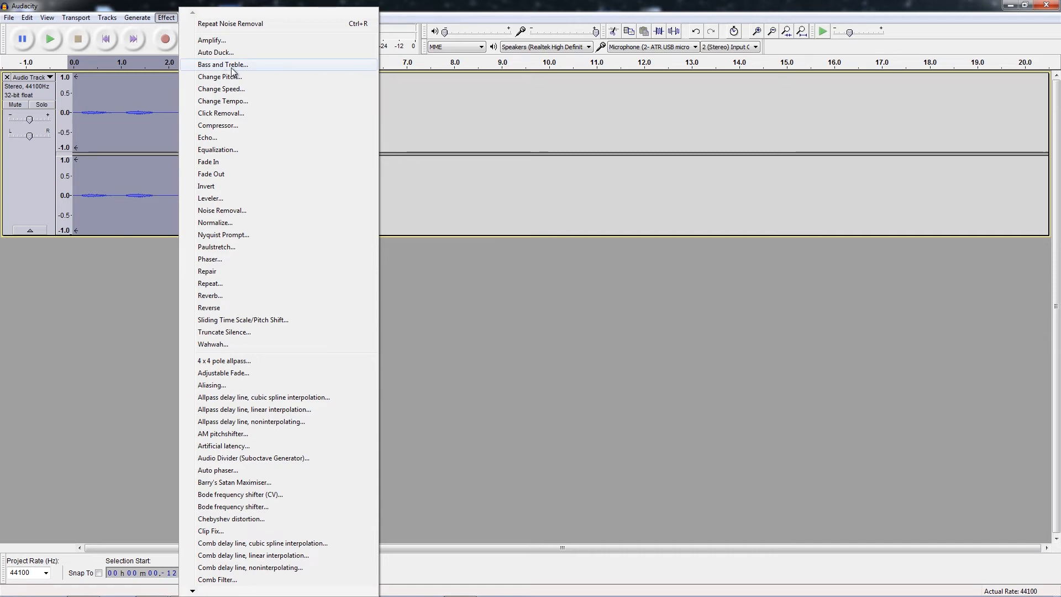
left_click(222, 64)
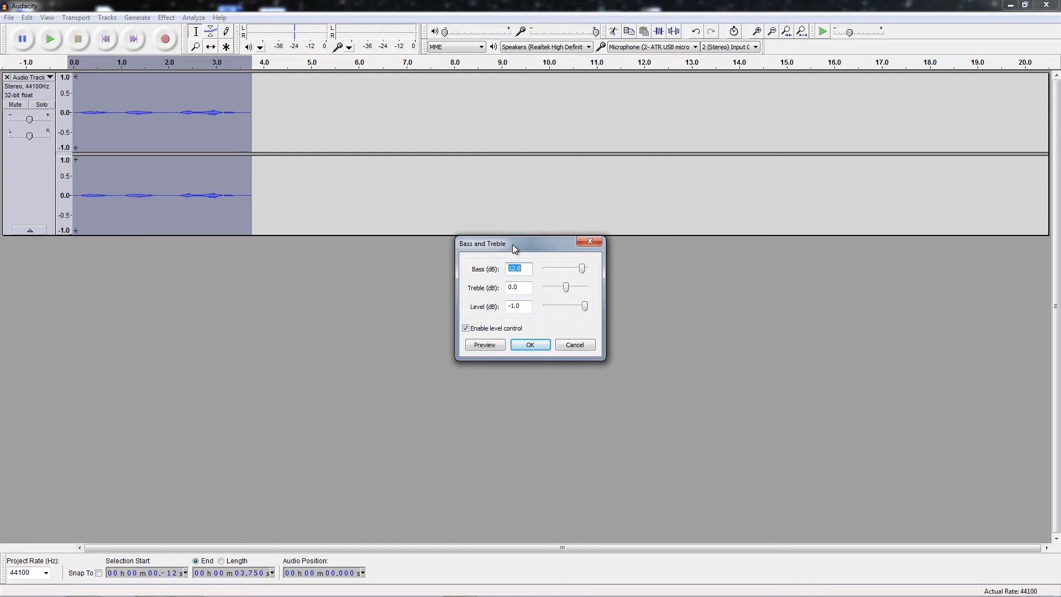
mouse_move(503, 235)
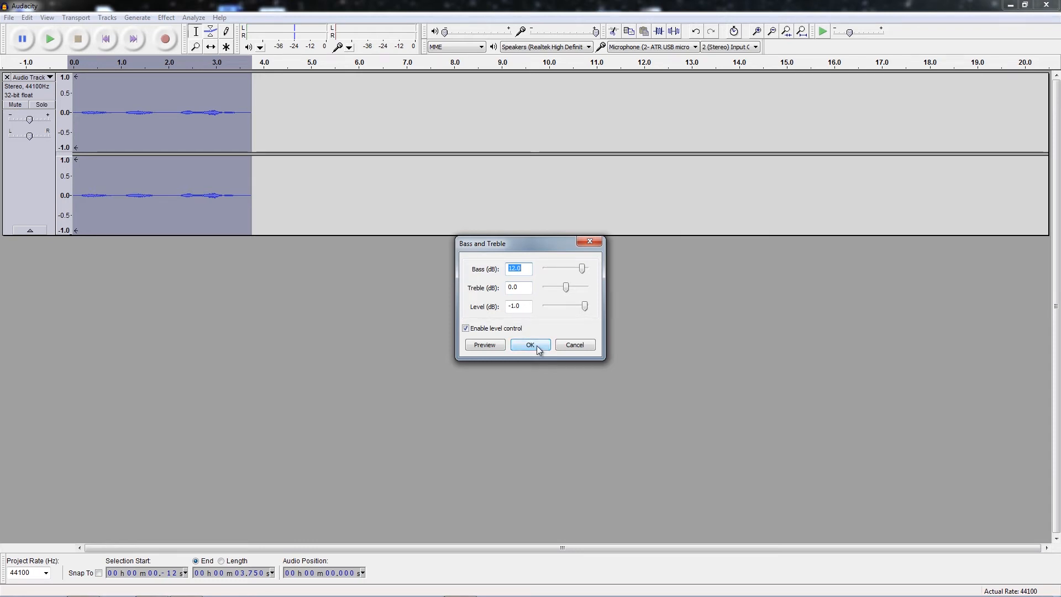
Step: Apply the 12 dB bass boost, play it, and duplicate the clip into a muted track
left_click(530, 344)
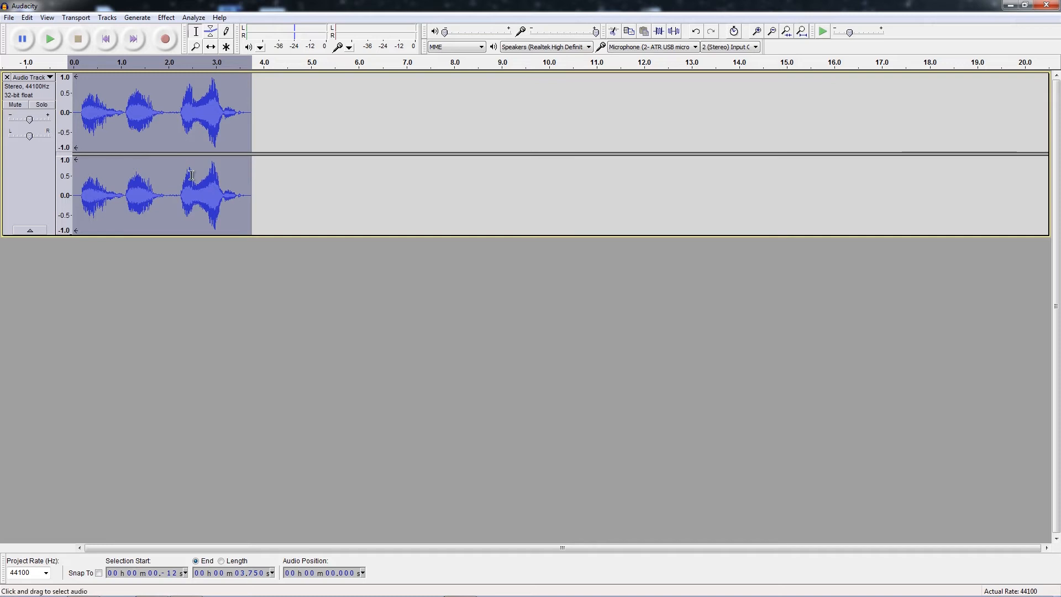
mouse_move(126, 74)
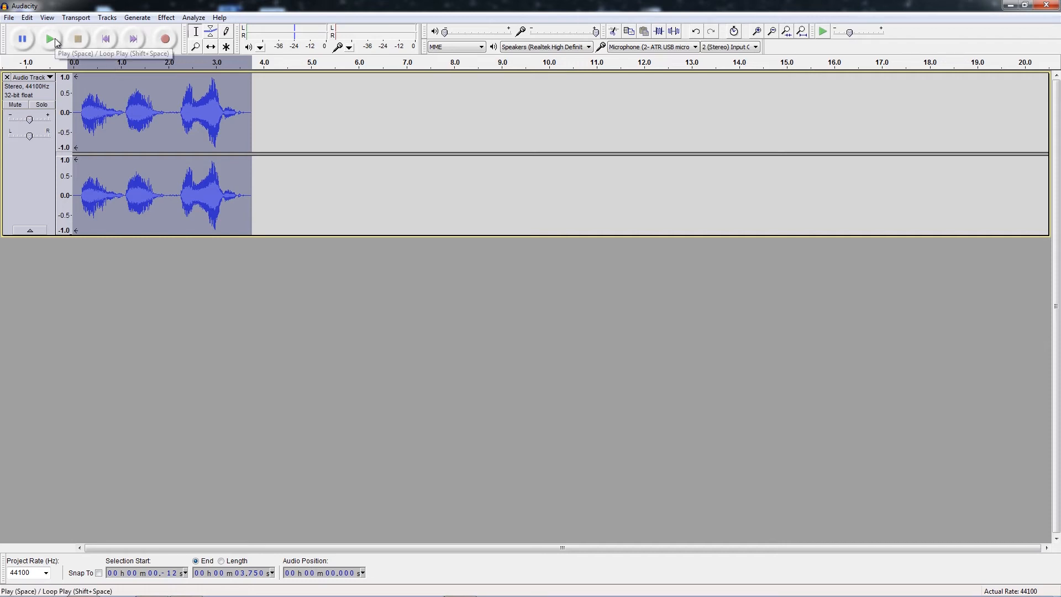
left_click(49, 39)
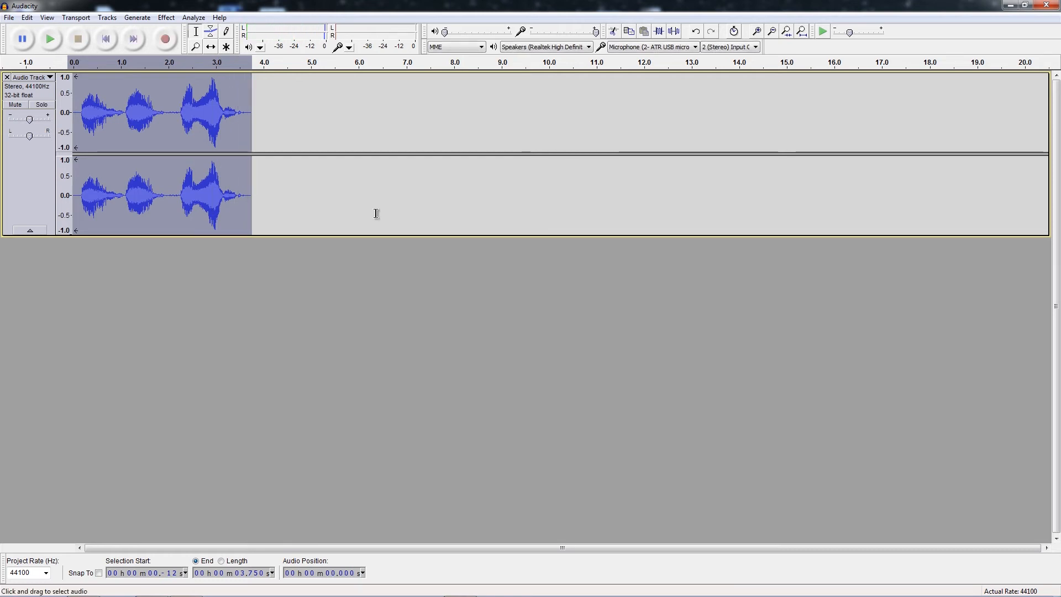
mouse_move(165, 39)
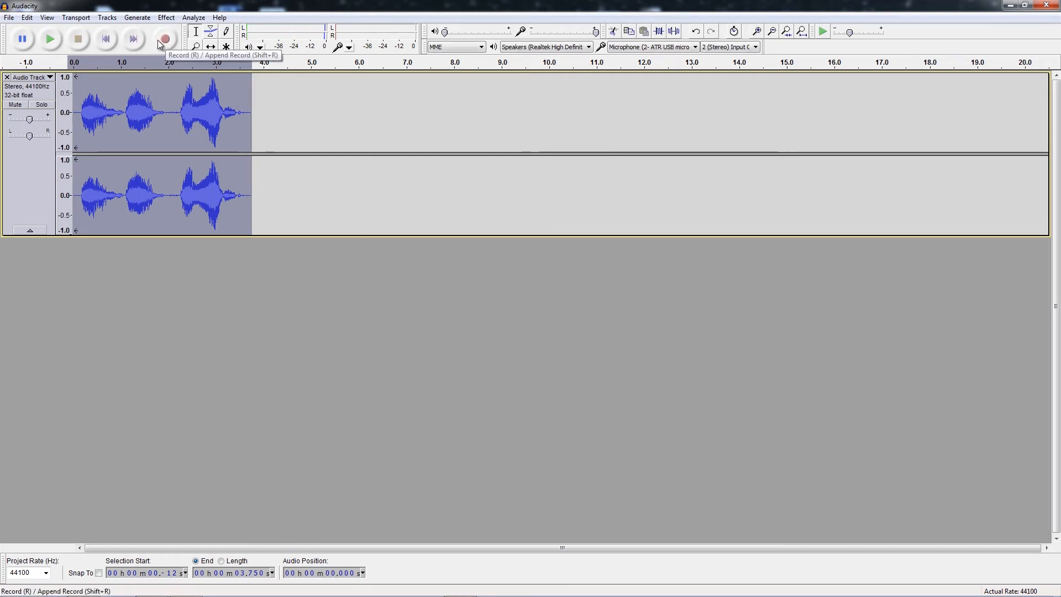
left_click(26, 17)
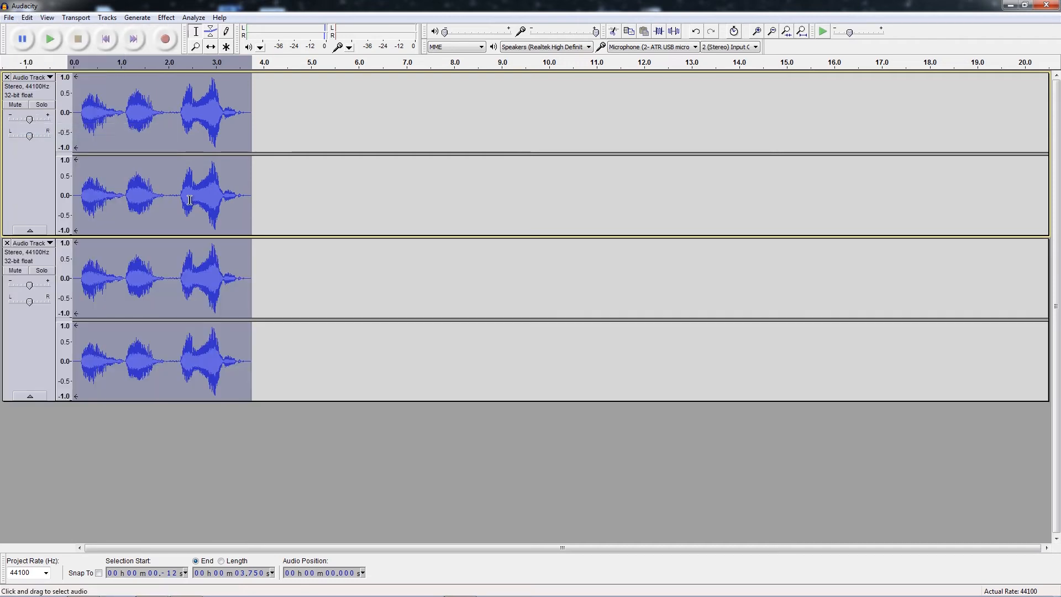
left_click(14, 271)
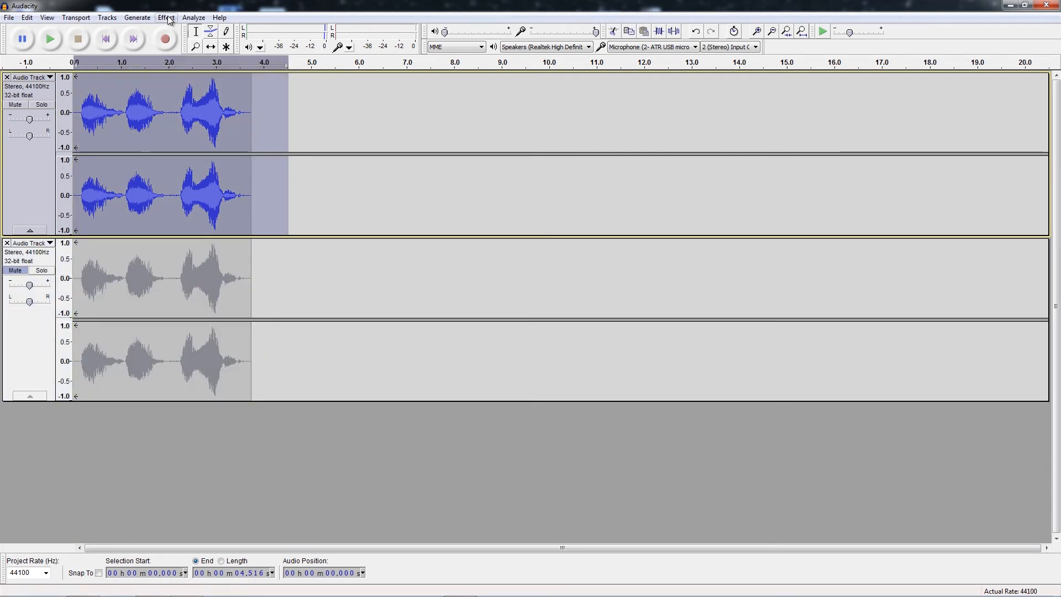
Step: Apply Change Pitch with a -25 percent change to the top track
left_click(166, 17)
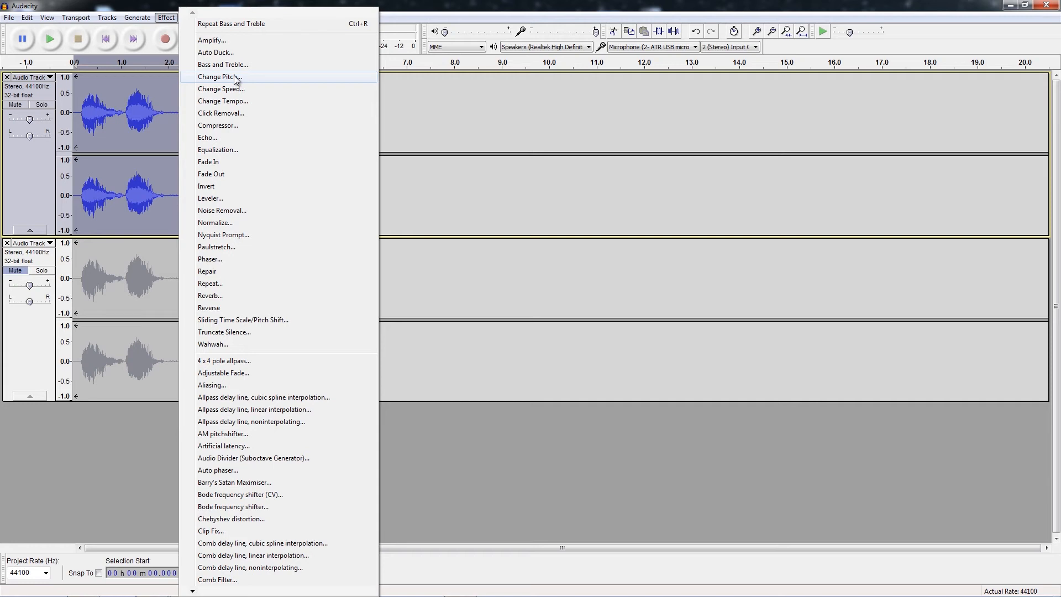
left_click(217, 77)
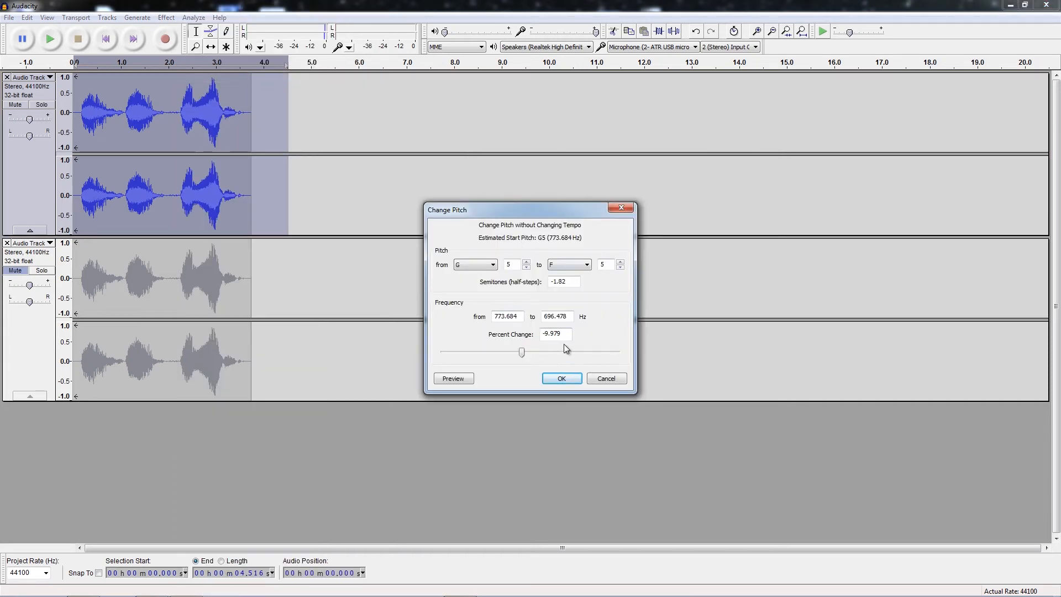
triple_click(554, 334)
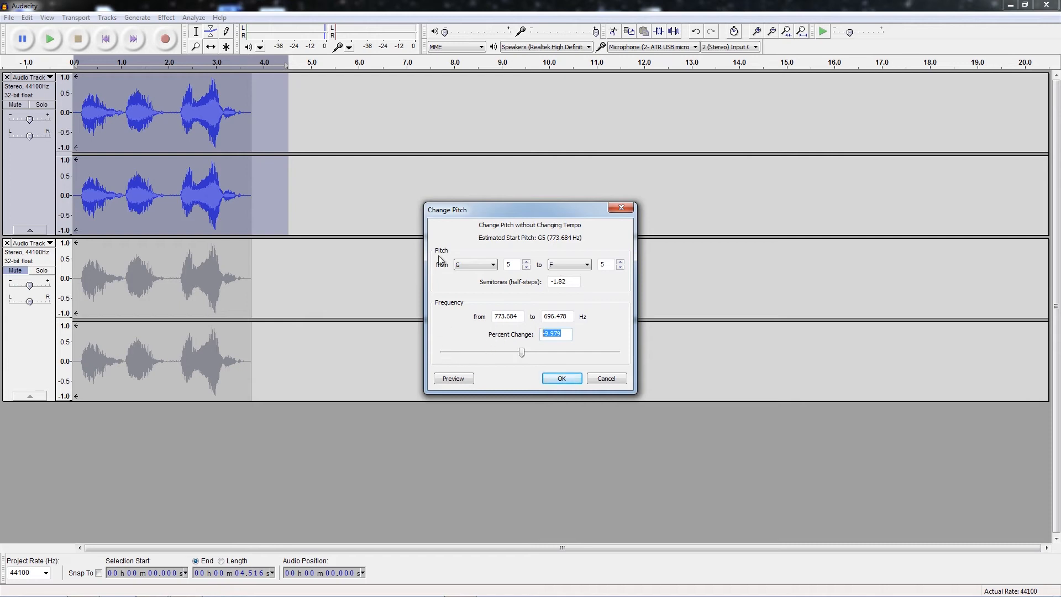
type("-25")
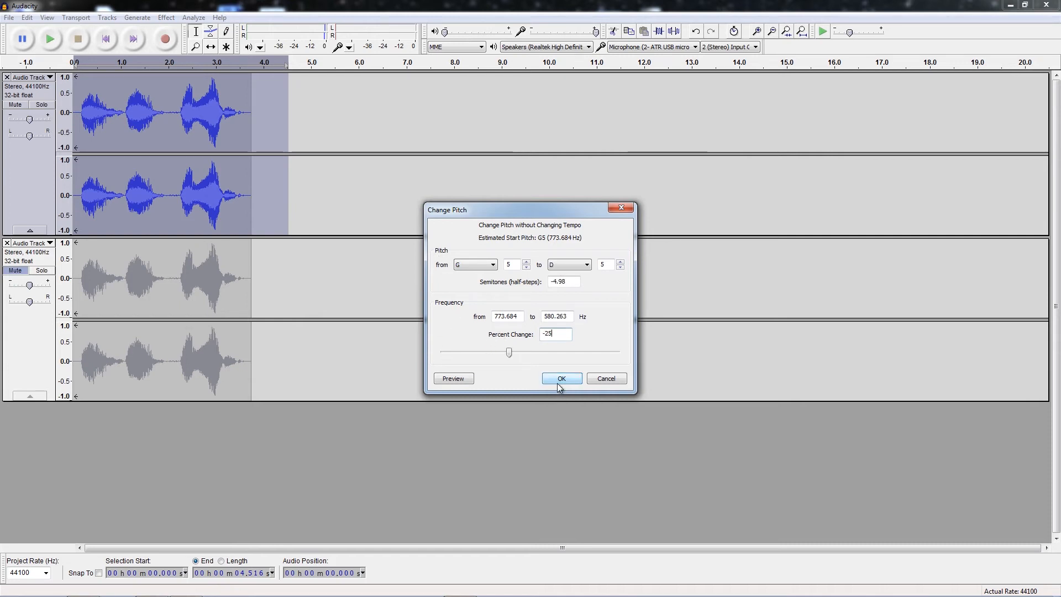
left_click(561, 378)
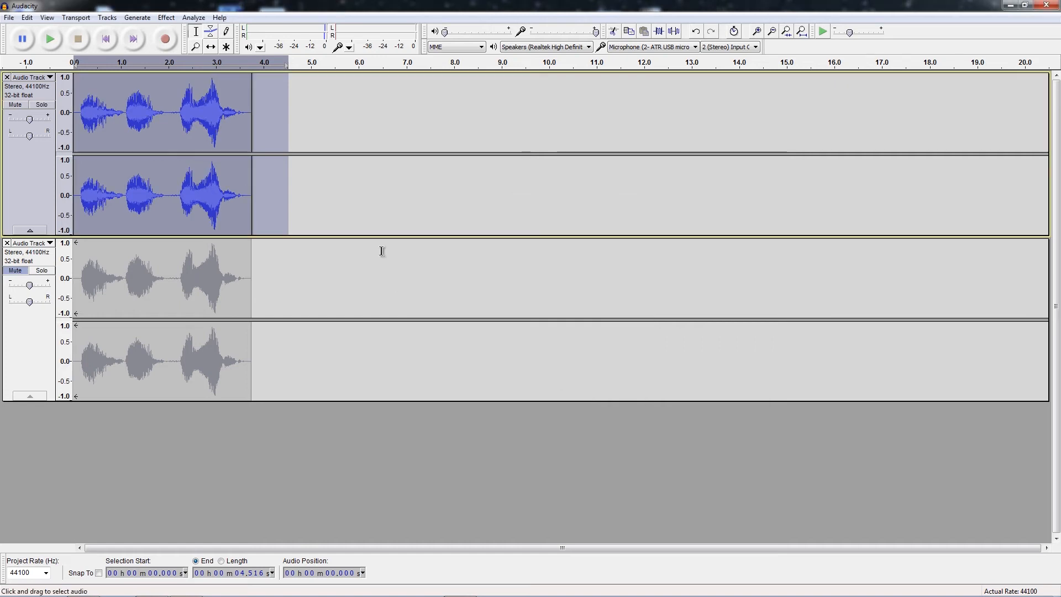
mouse_move(49, 39)
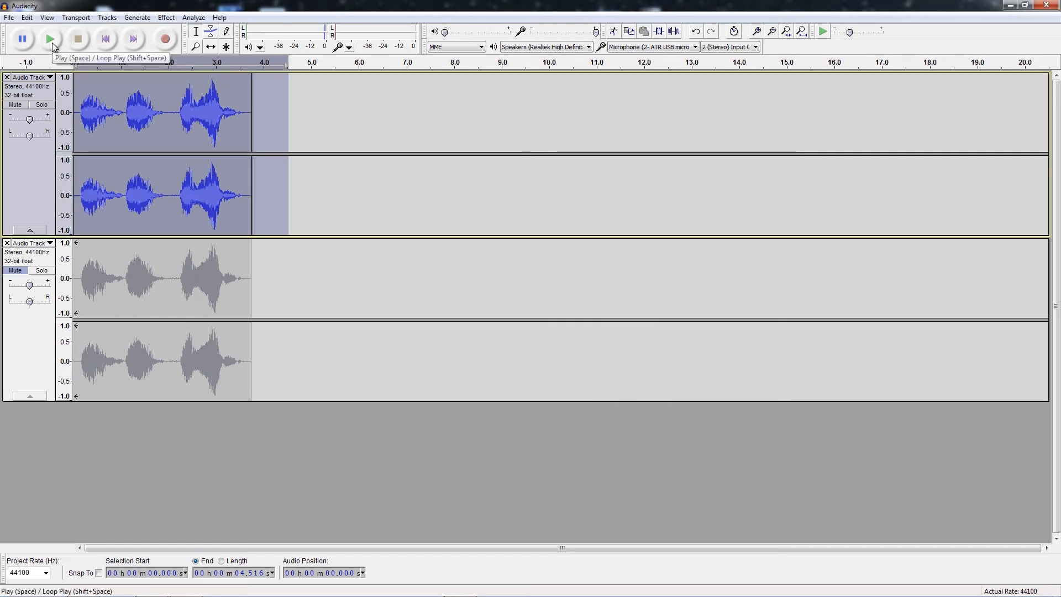
Step: Play and stop the pitch-lowered track, then mute the first track
left_click(51, 39)
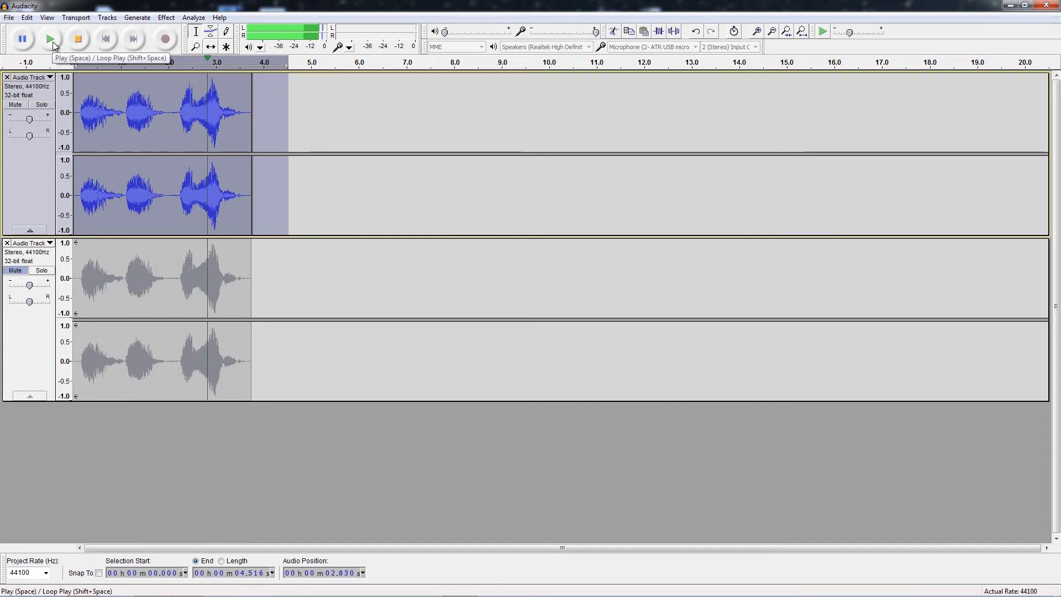
left_click(77, 39)
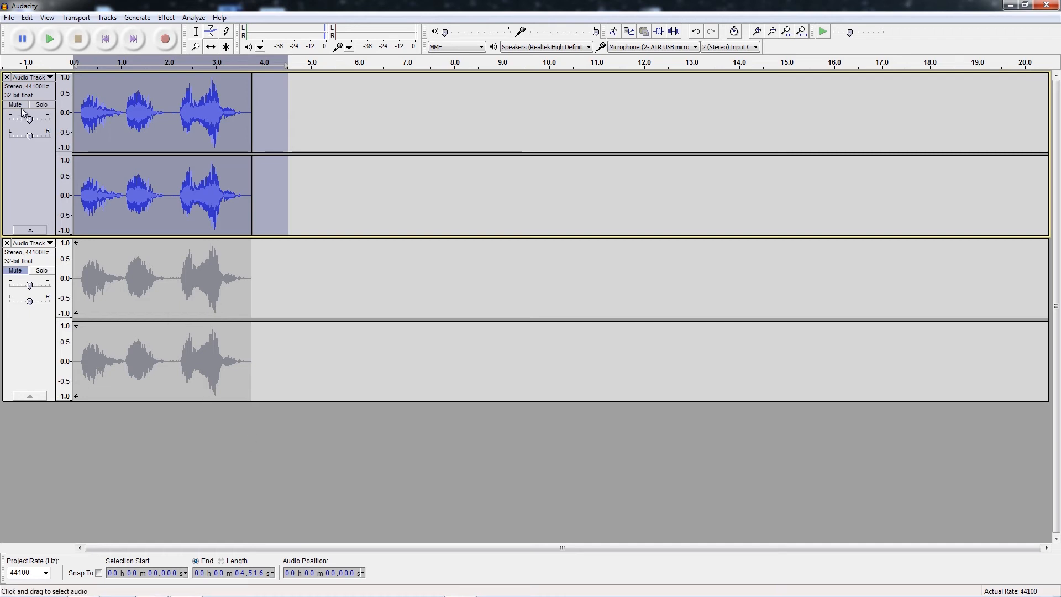
left_click(15, 105)
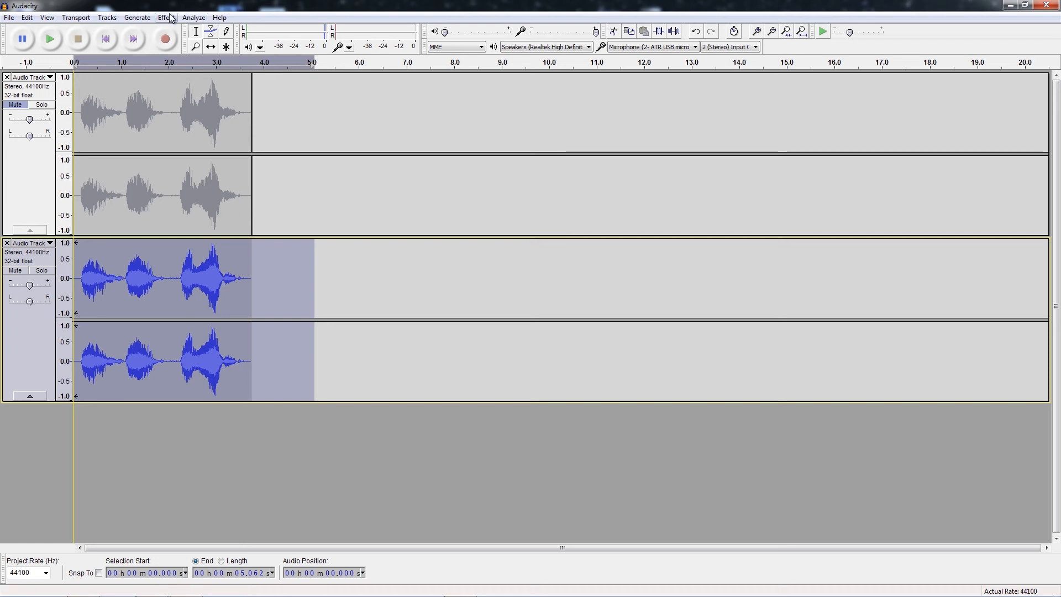
Step: Drop the second track's pitch by 10 percent, then unmute the first track
left_click(166, 17)
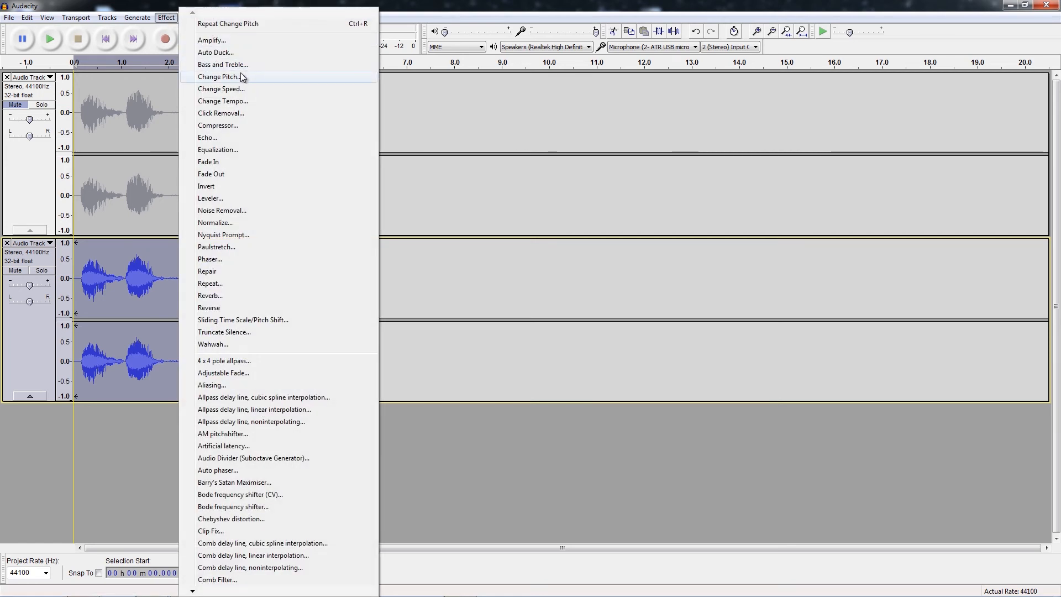
left_click(219, 77)
type("-10")
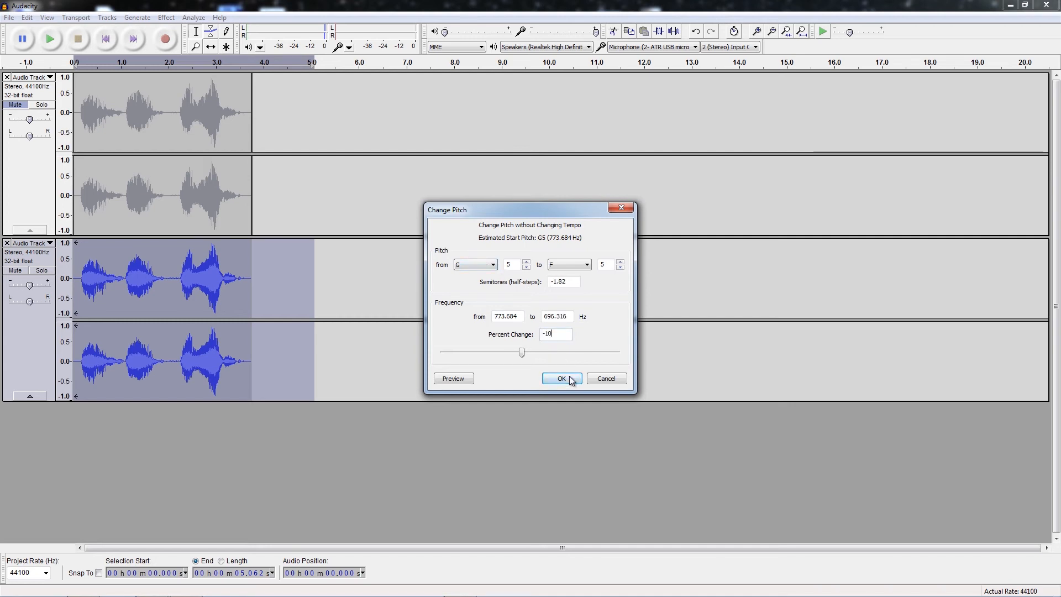
left_click(561, 378)
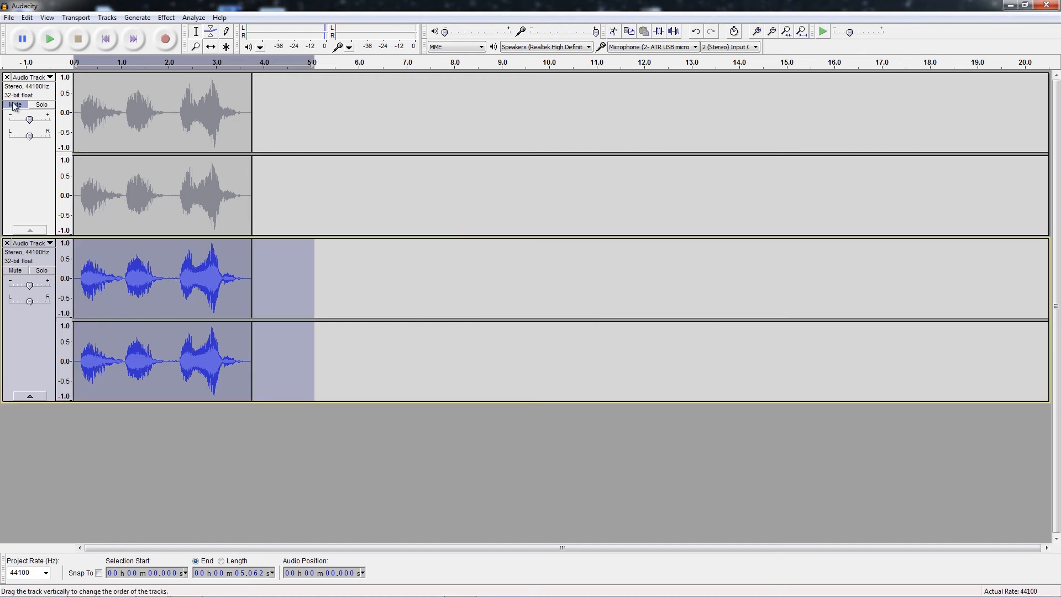
left_click(15, 104)
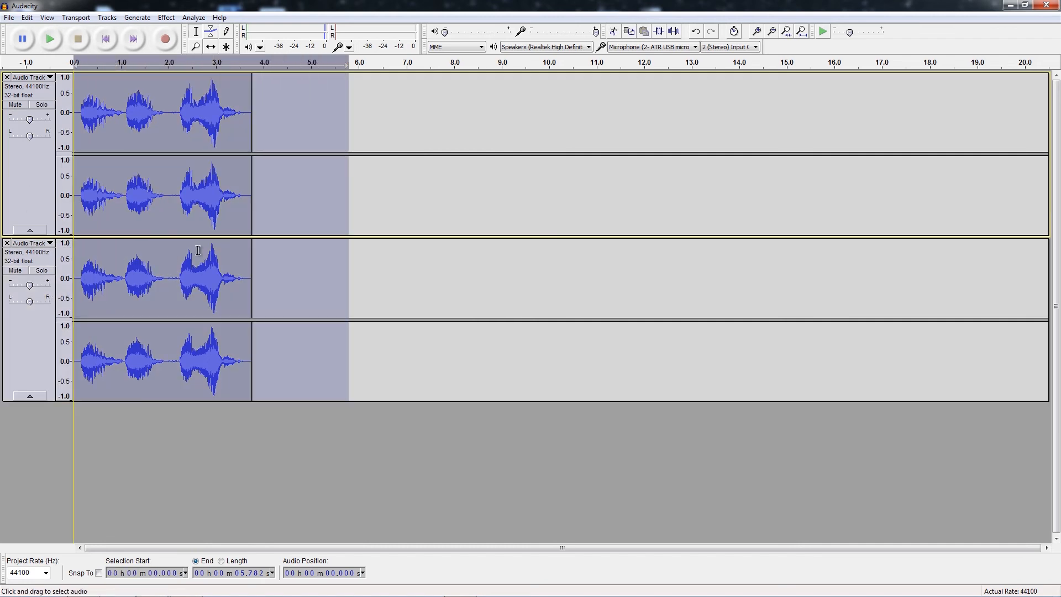
Step: Apply a Phaser with 24 stages and maximum dry/wet and depth to both tracks
left_click(165, 18)
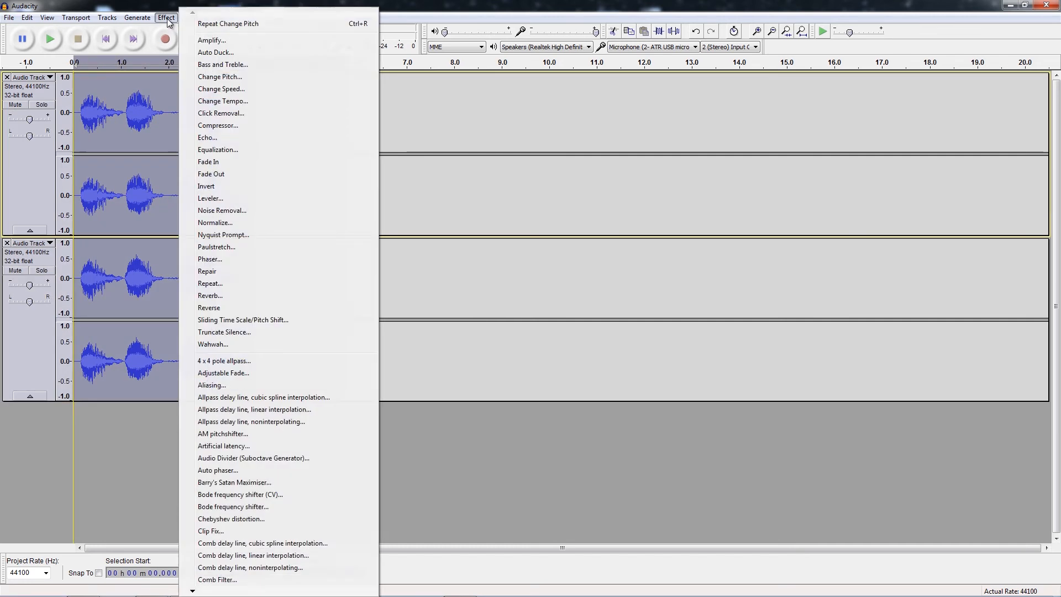
mouse_move(255, 270)
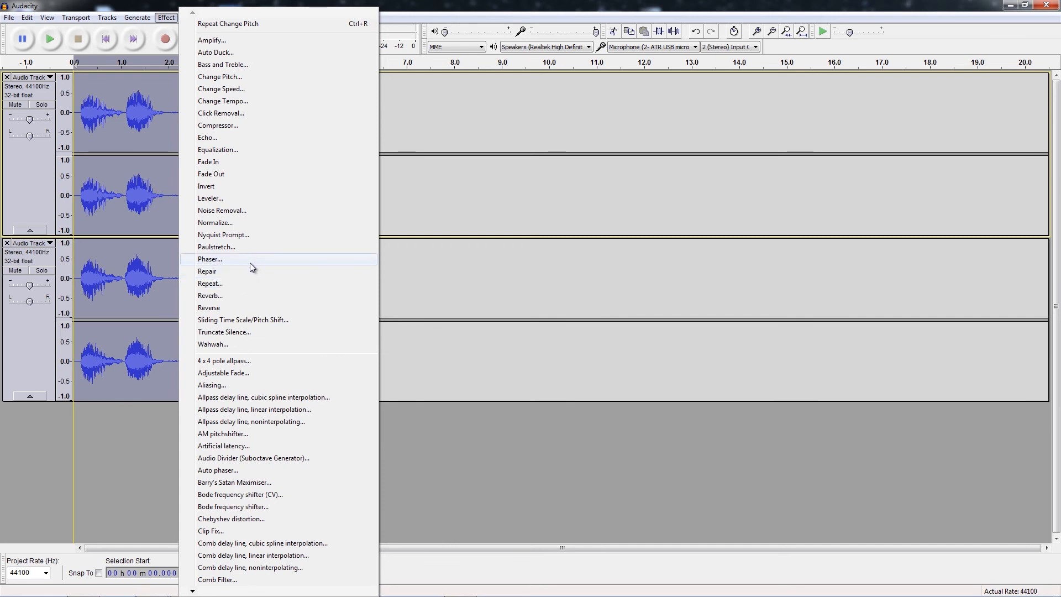
mouse_move(256, 264)
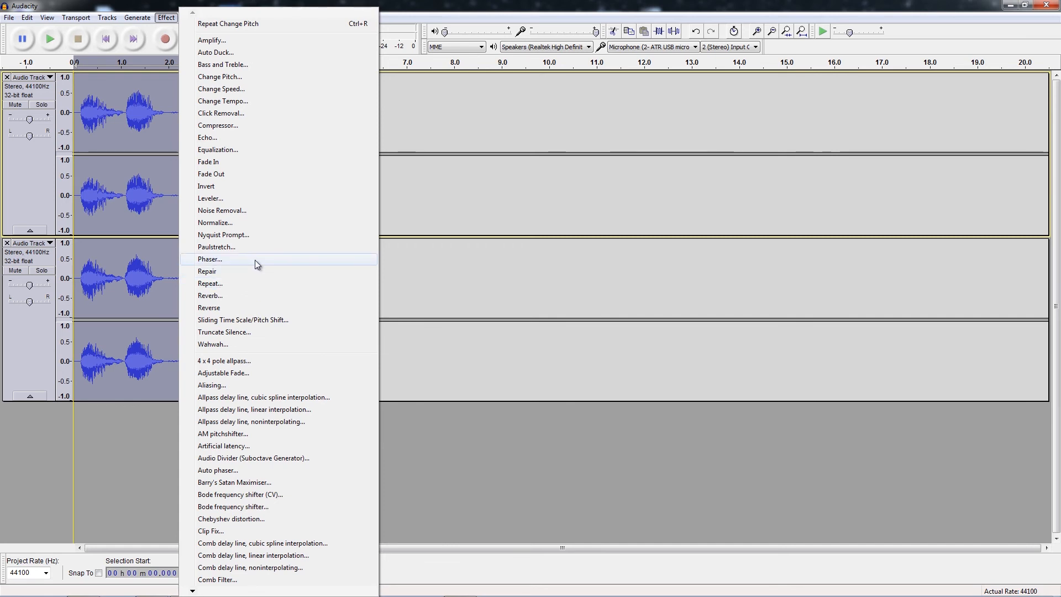
left_click(209, 259)
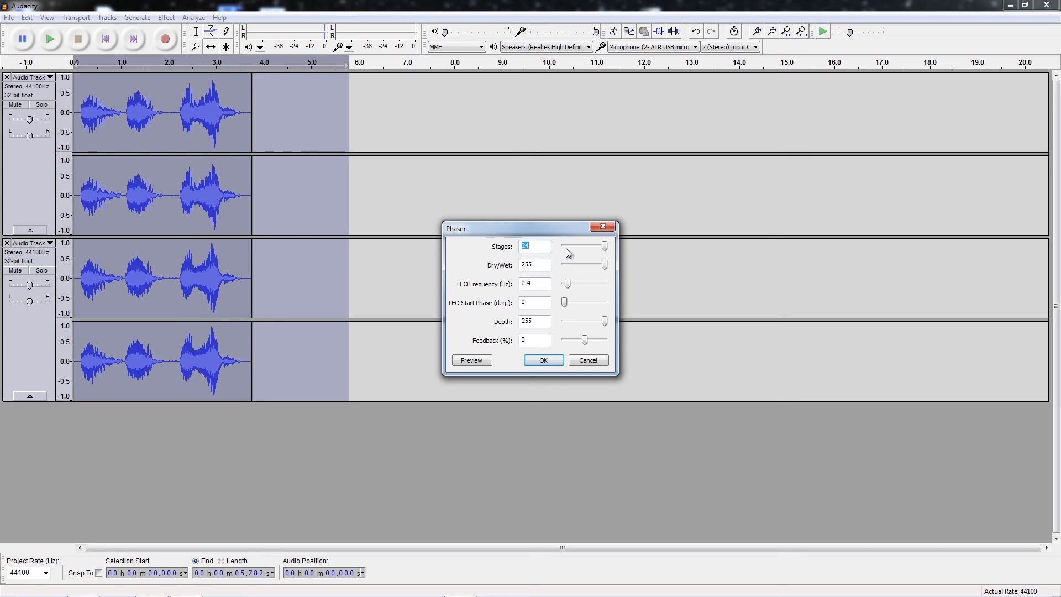
mouse_move(608, 273)
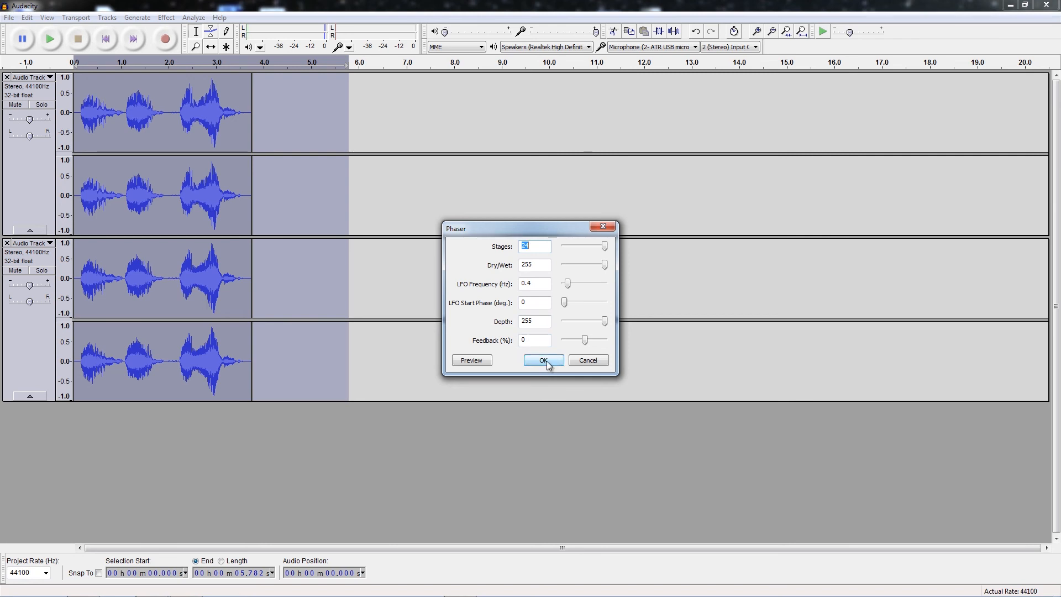
left_click(543, 360)
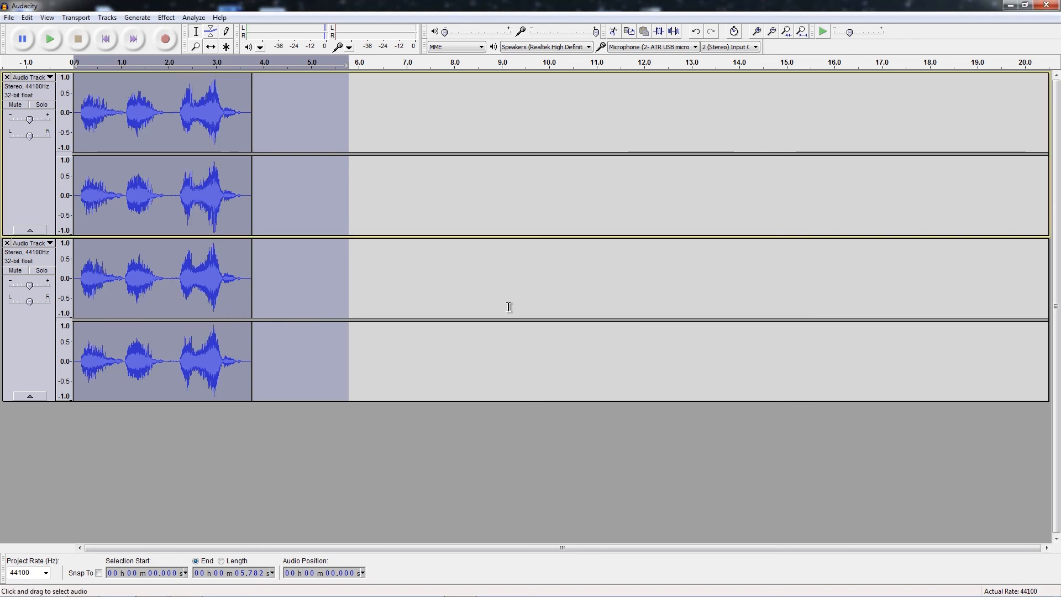
mouse_move(277, 239)
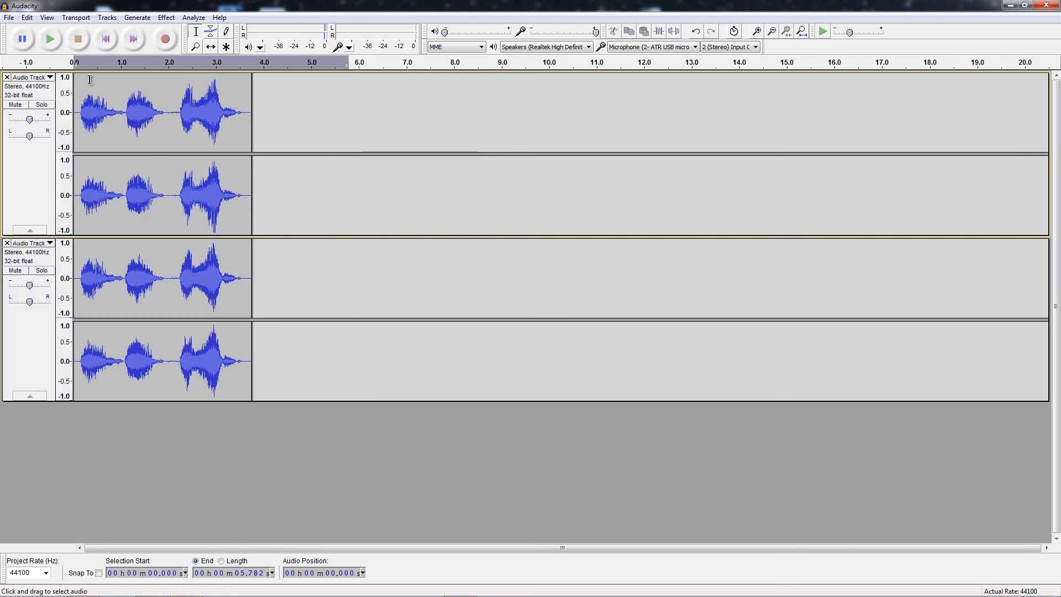
mouse_move(49, 38)
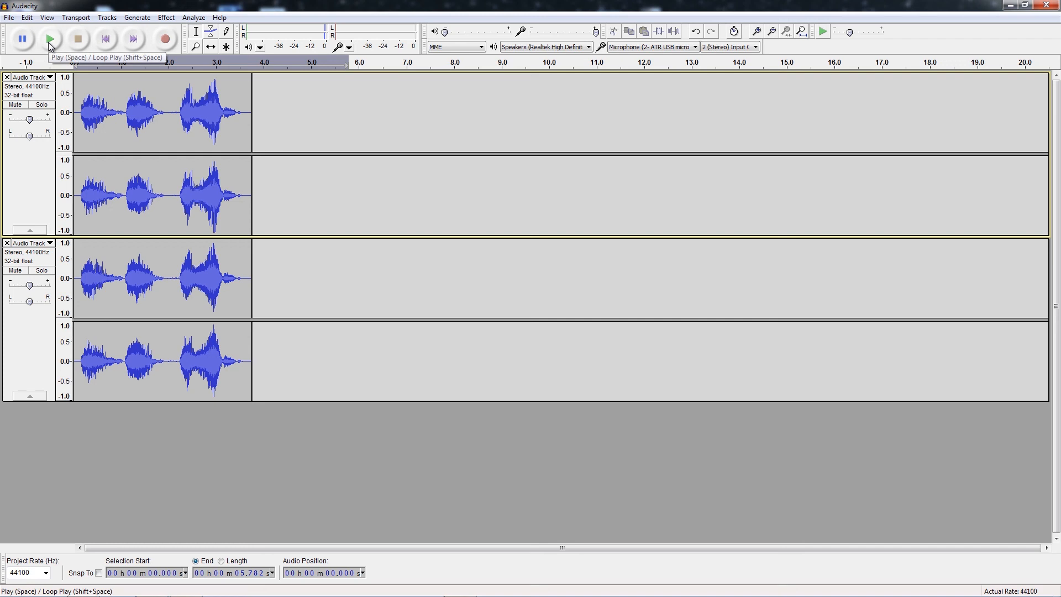
mouse_move(51, 39)
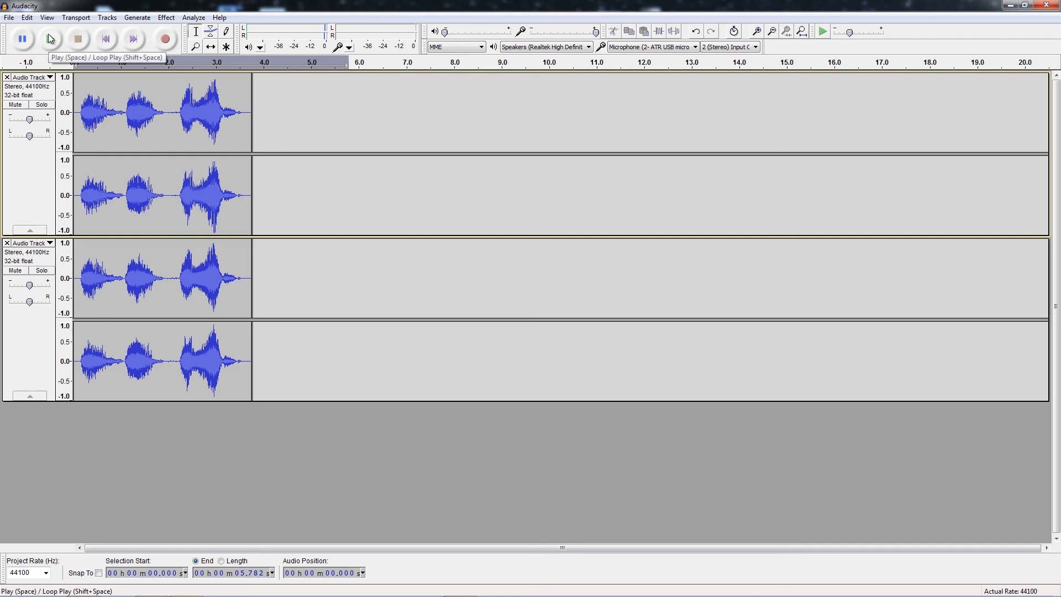
left_click(49, 39)
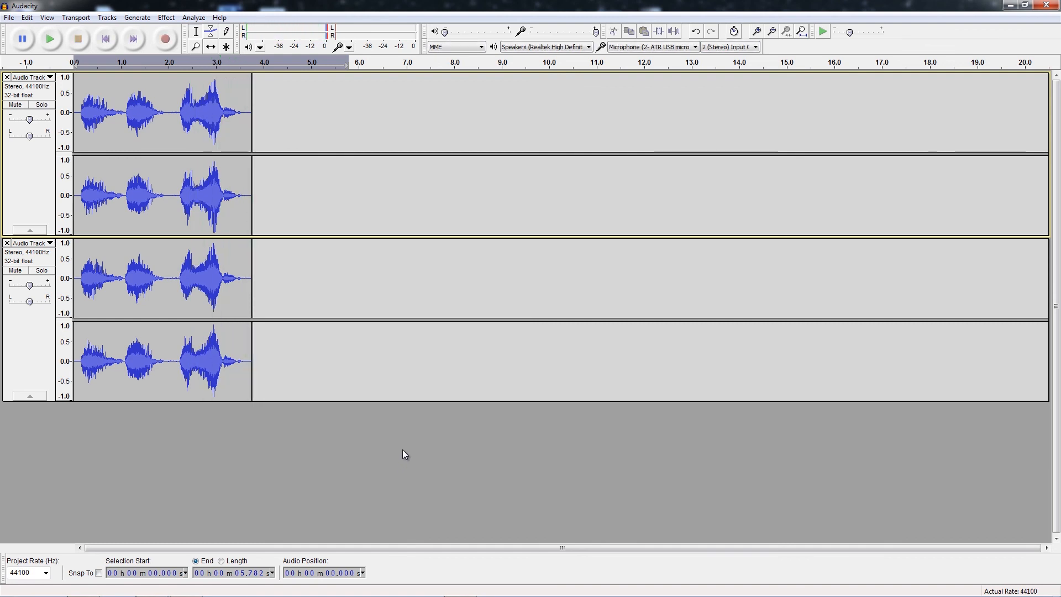
mouse_move(379, 410)
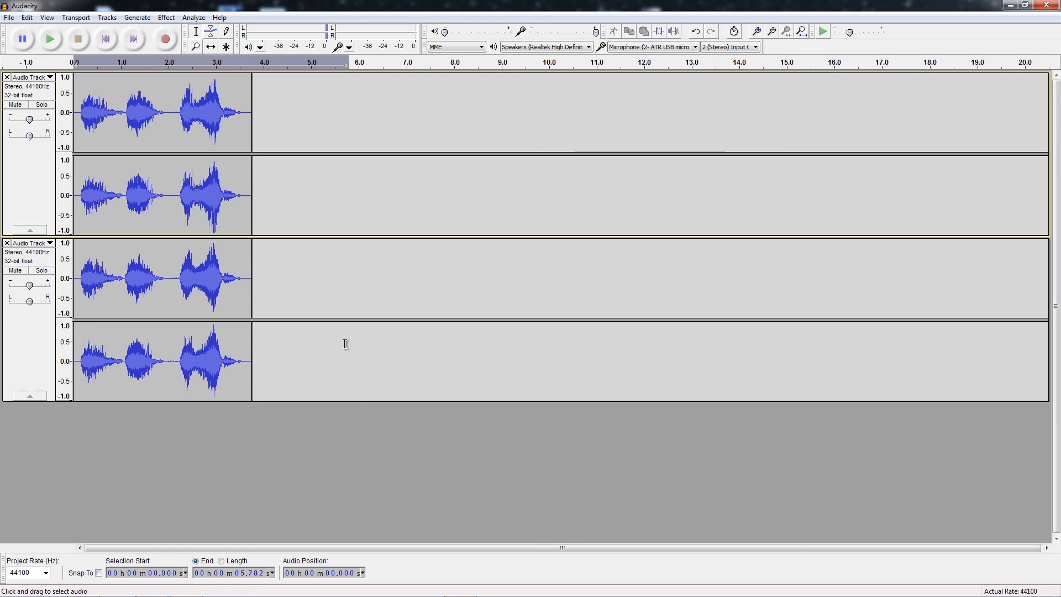
mouse_move(344, 330)
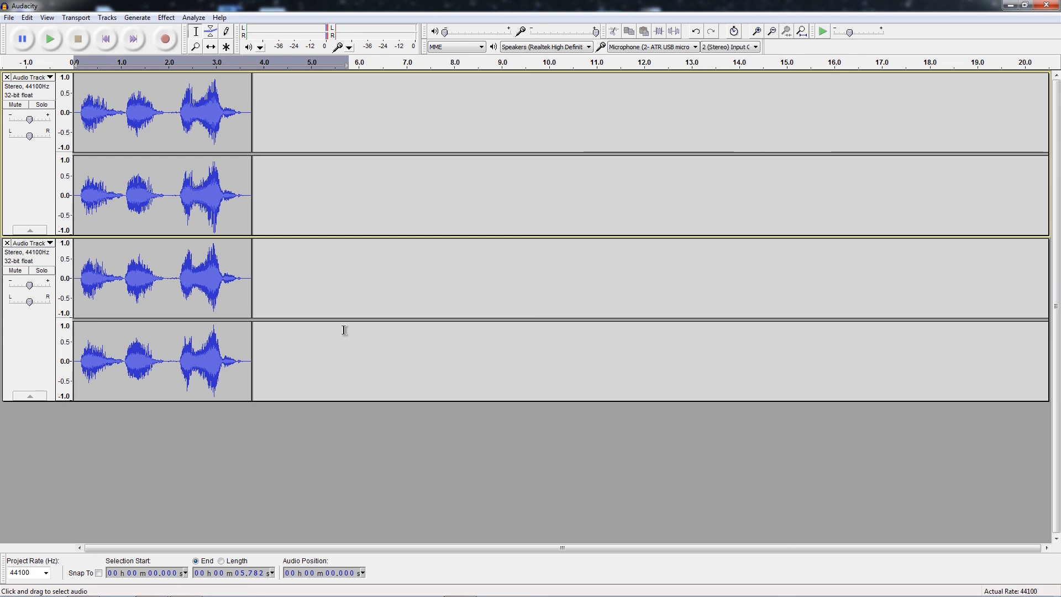